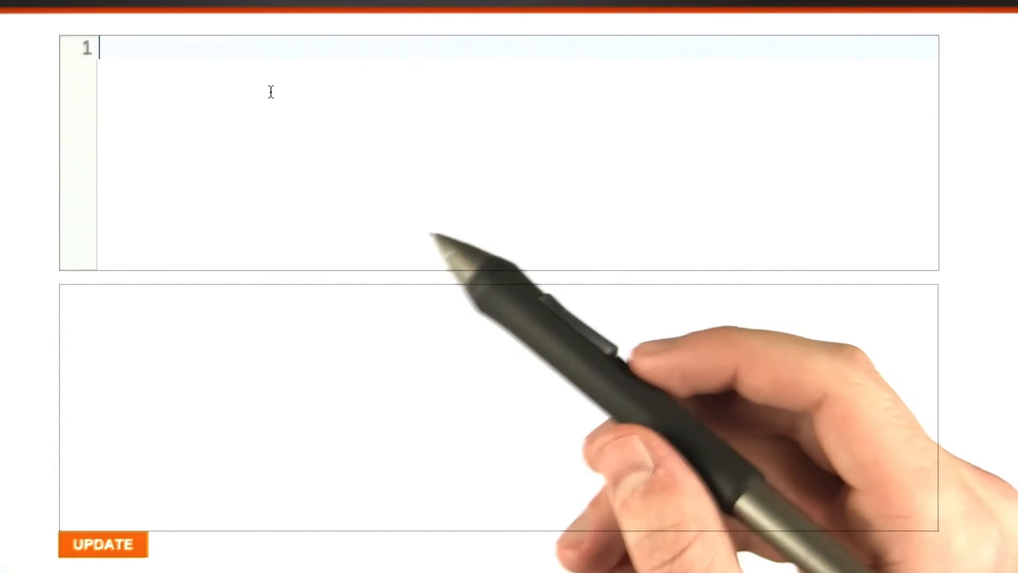
Enter 'I am going to learn to love HTML.' and render it in the preview with UPDATE.
type("I am going to learn to love HTML.")
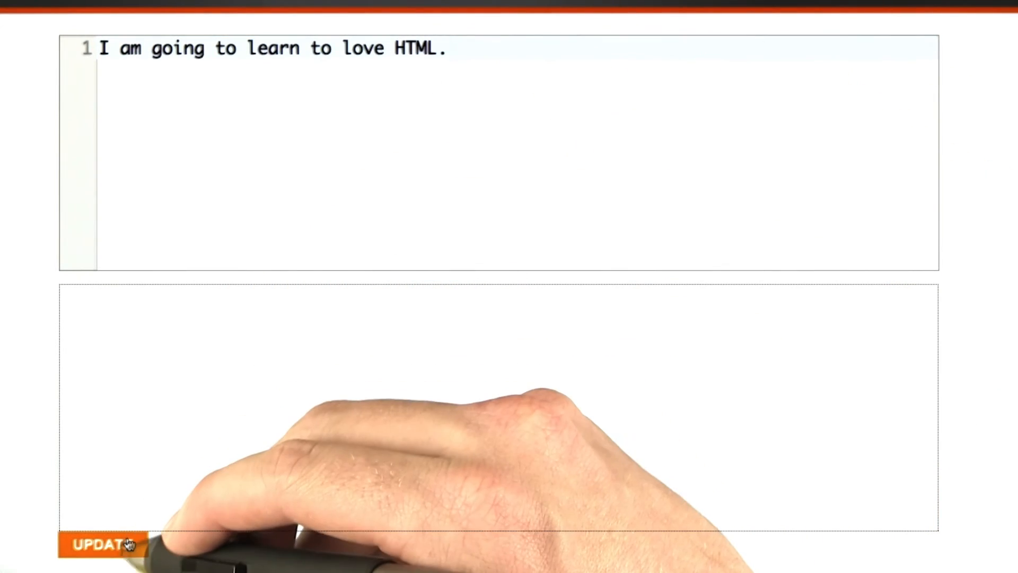
left_click(102, 544)
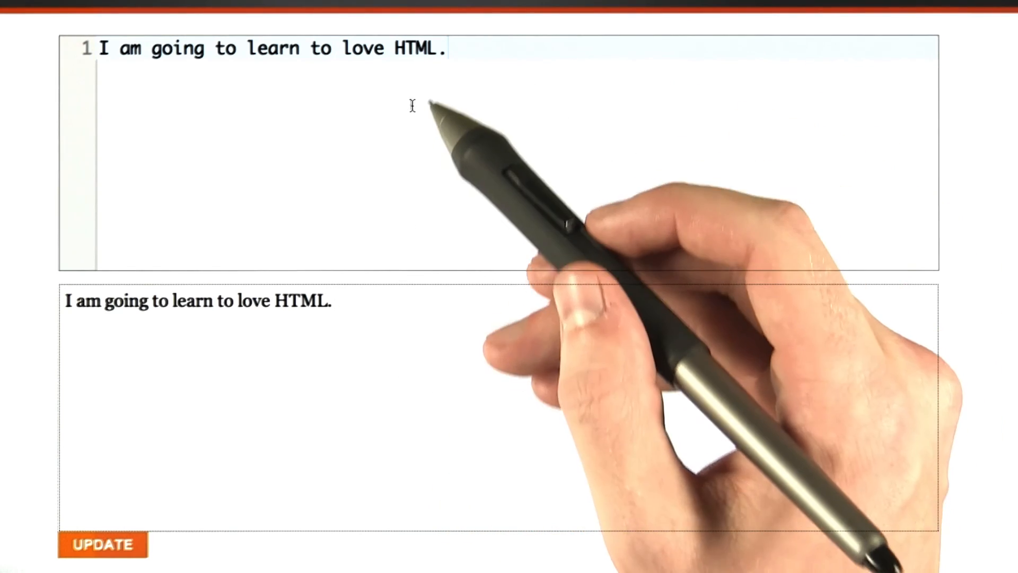
mouse_move(432, 173)
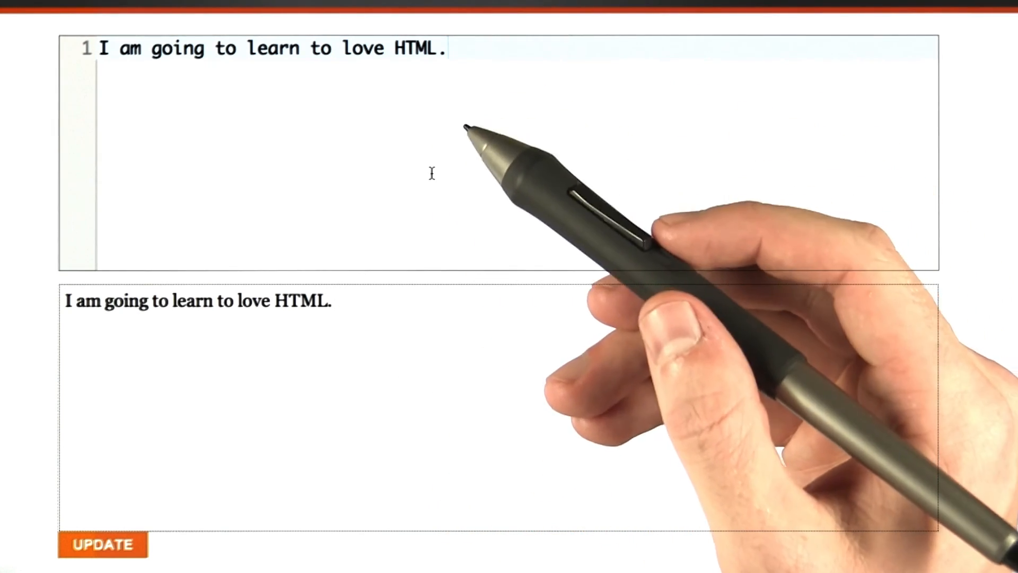
mouse_move(350, 231)
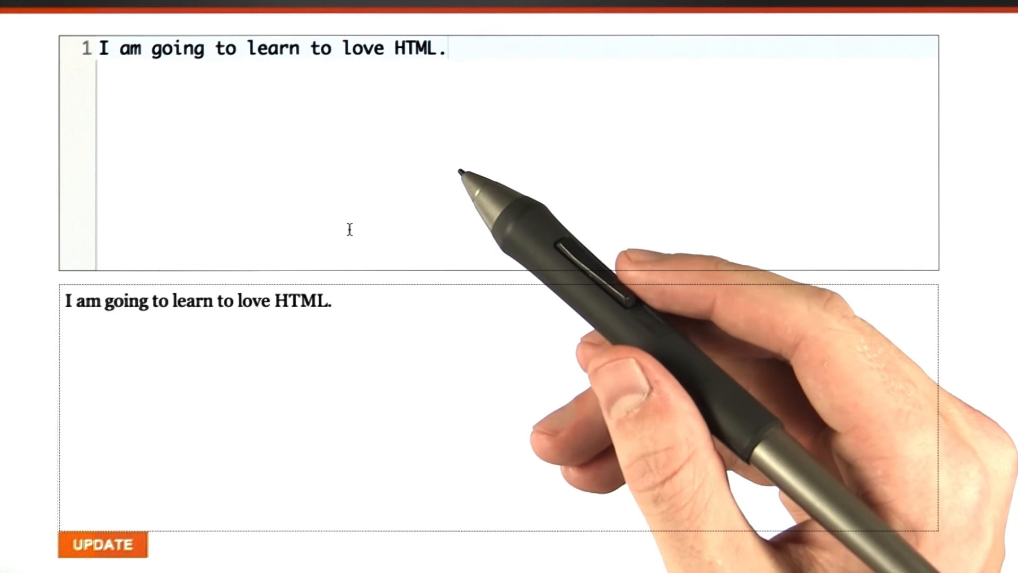